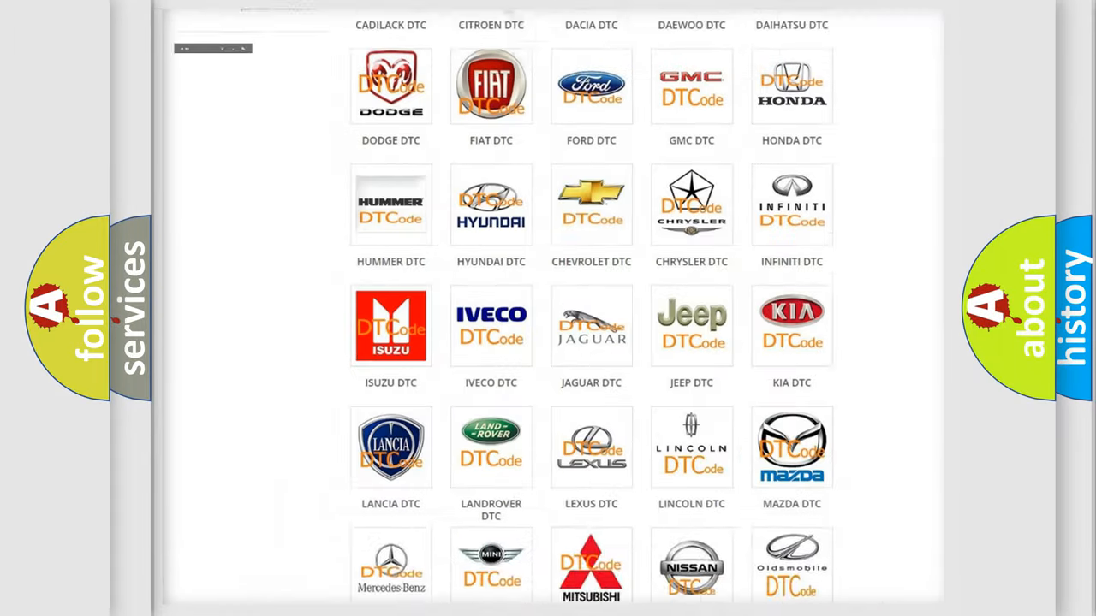
scroll("up", 3)
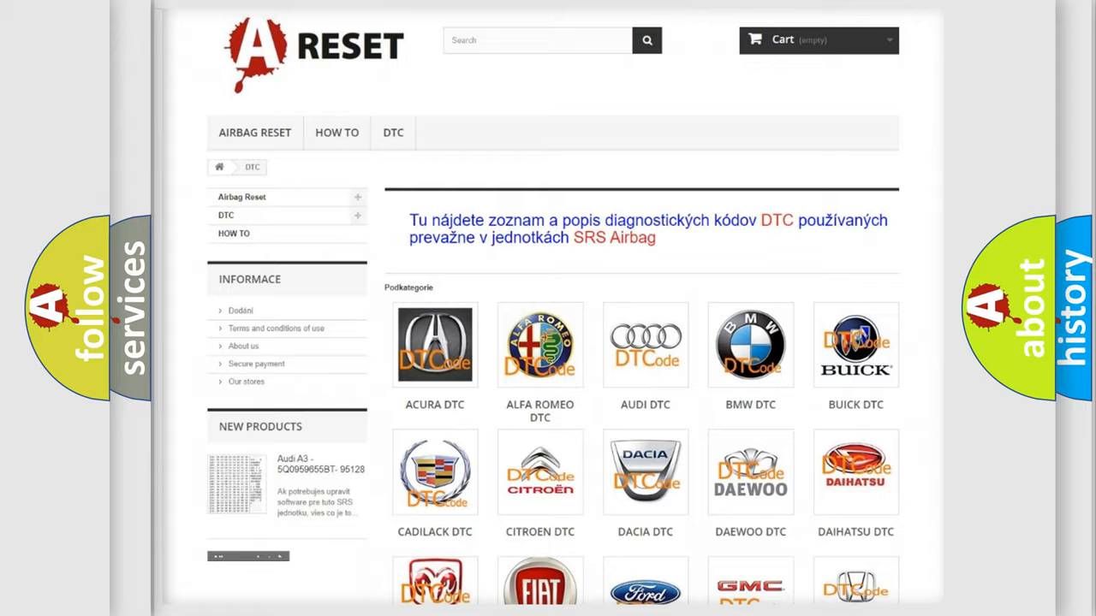
scroll("down", 3)
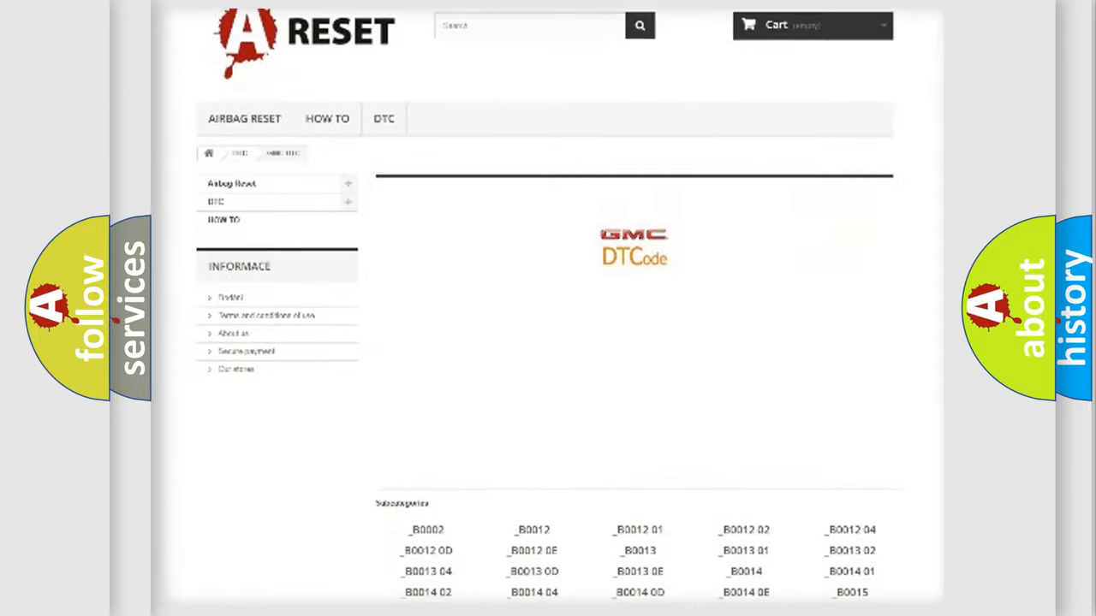
scroll("down", 3)
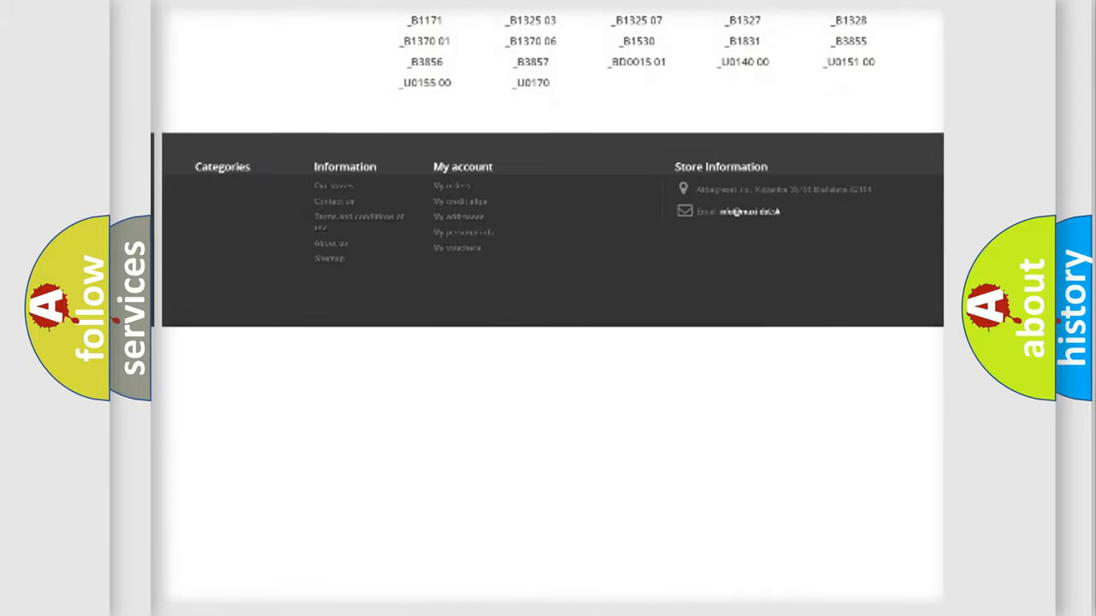
scroll("up", 3)
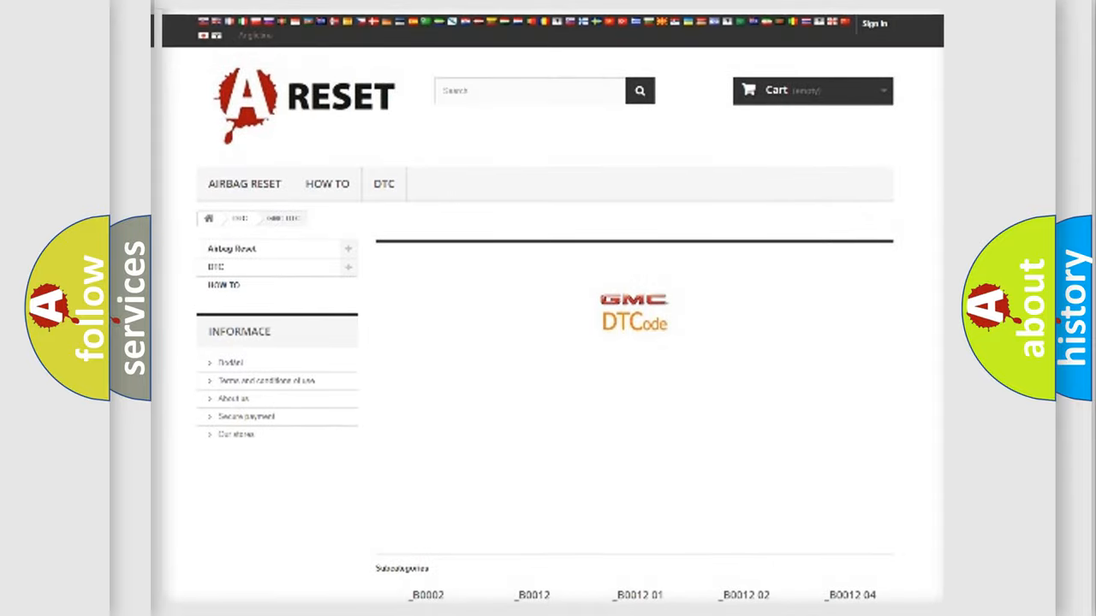